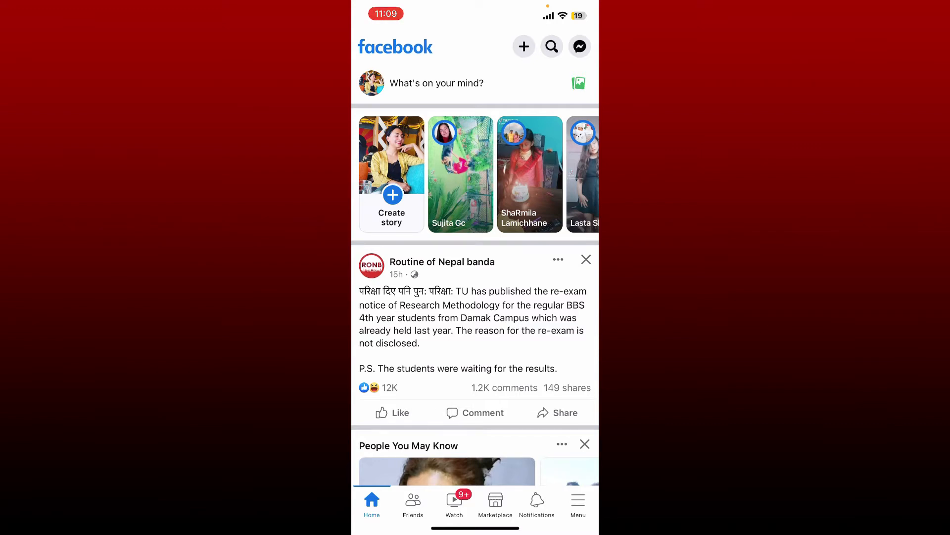
- Go from the home feed through the main menu to the Settings & privacy page
left_click(577, 503)
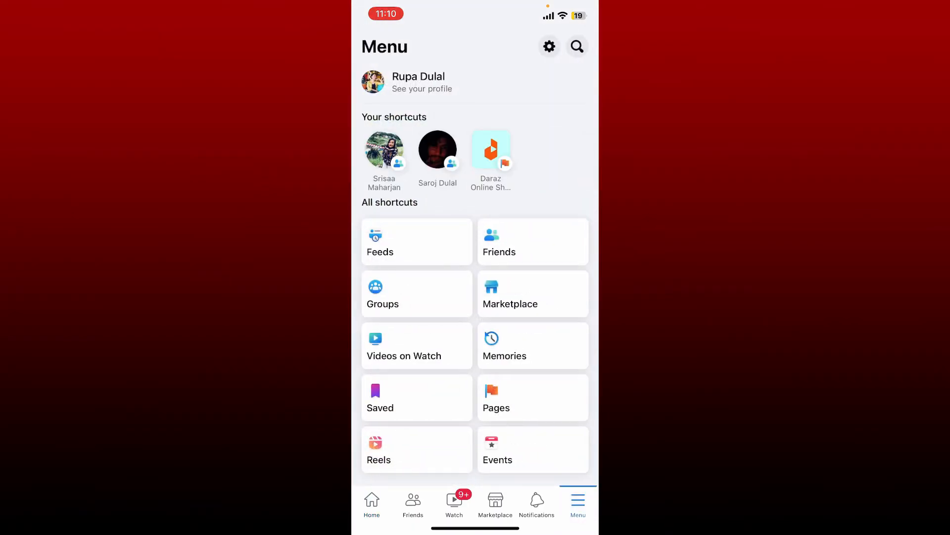
left_click(549, 47)
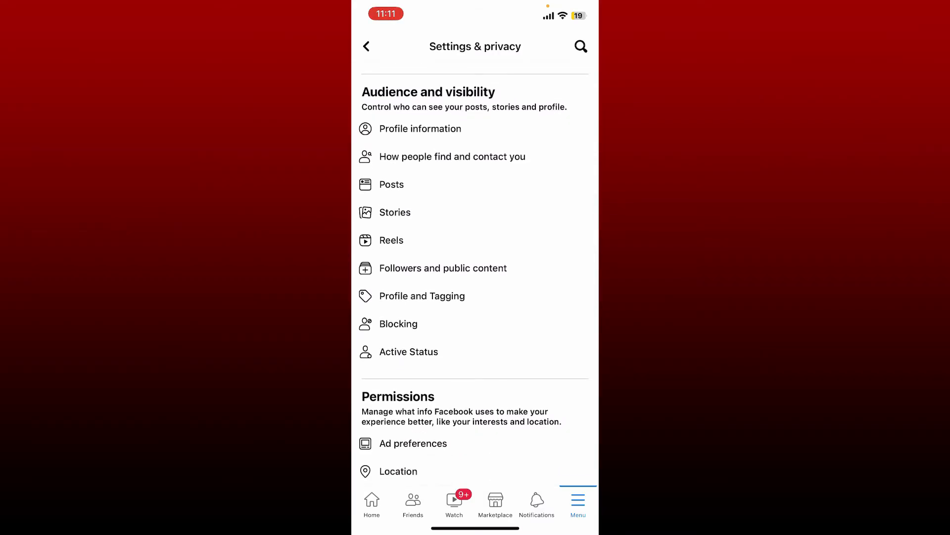
- Open the Blocking list and start unblocking the only blocked person
left_click(398, 324)
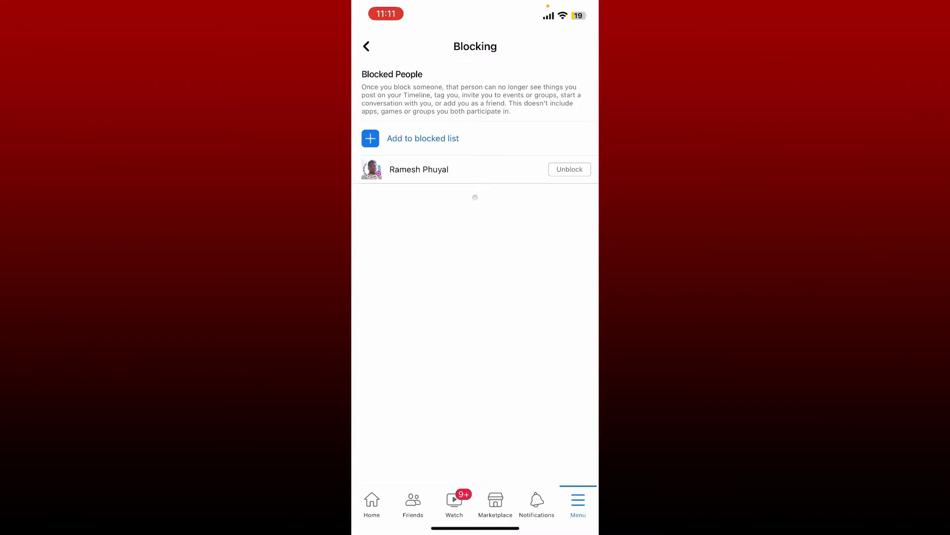
left_click(569, 170)
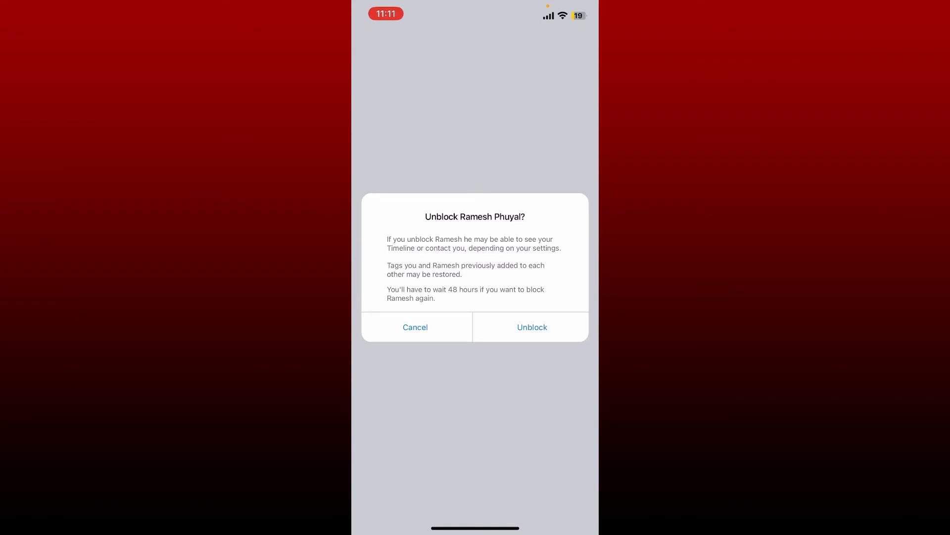
left_click(531, 327)
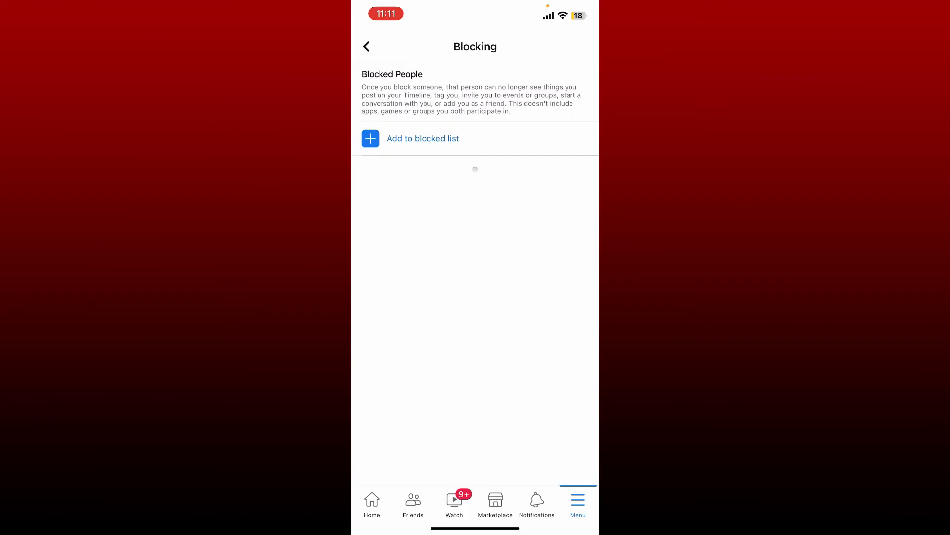
left_click(365, 46)
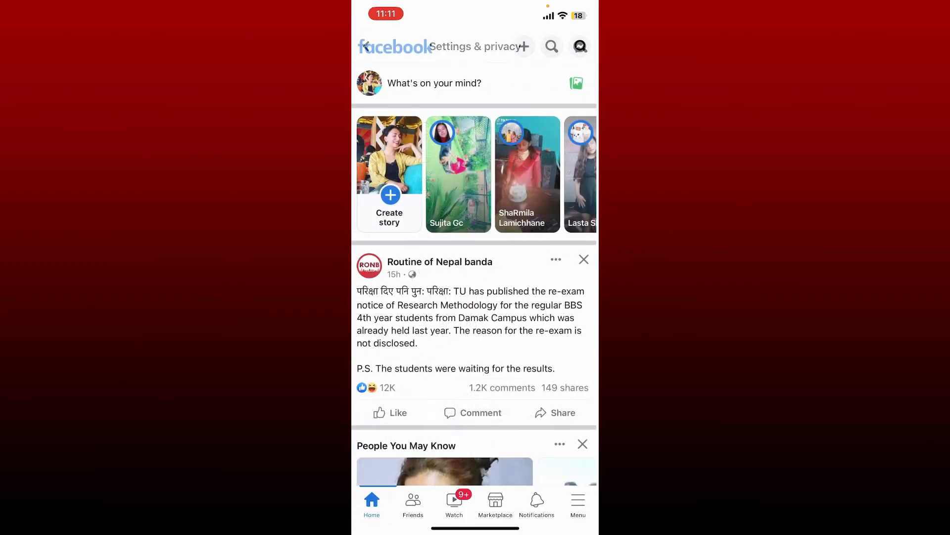
key("home")
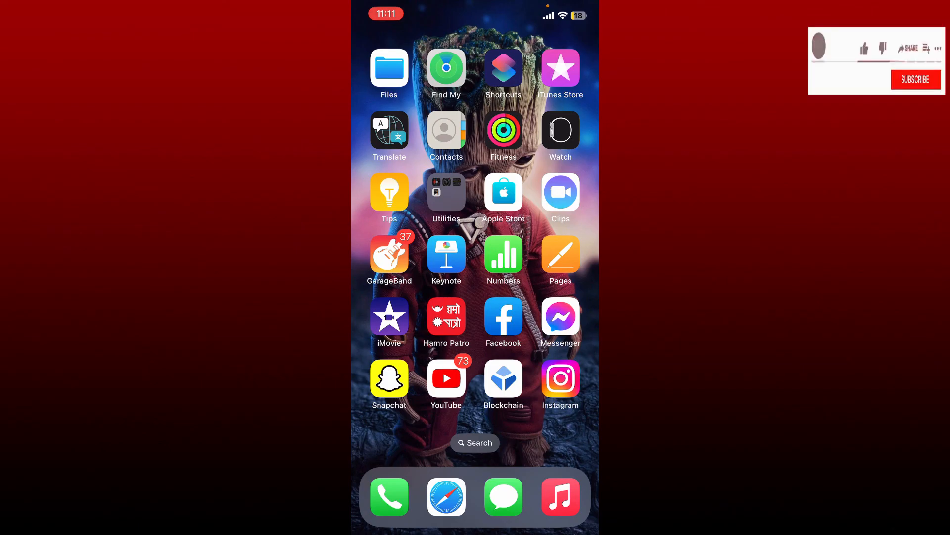